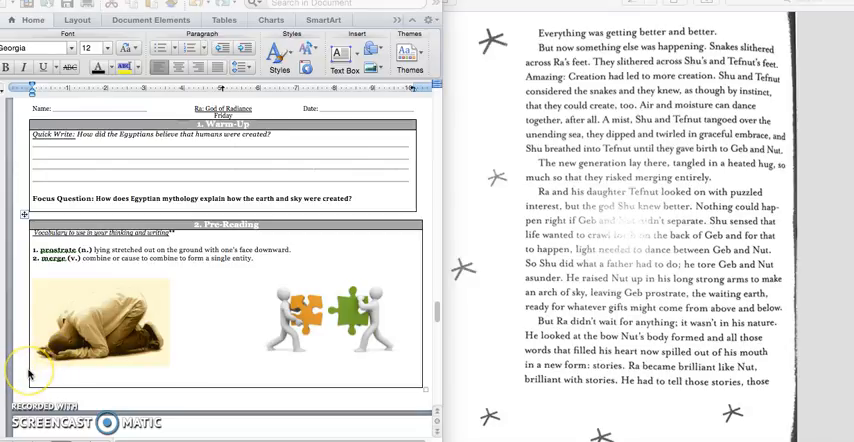
mouse_move(30, 374)
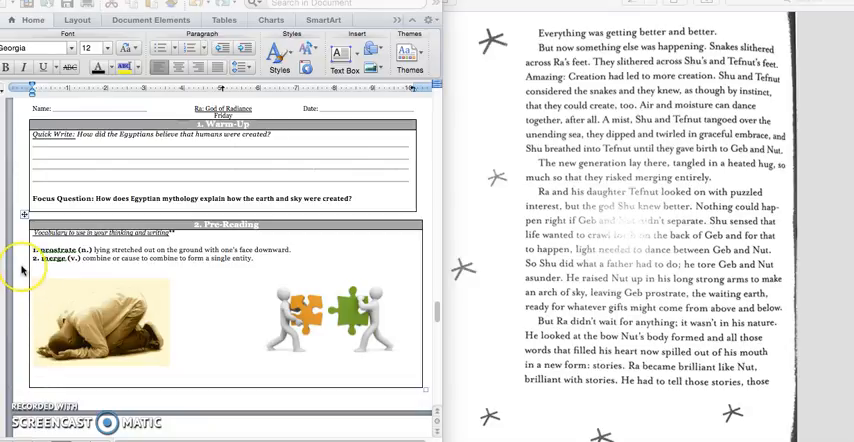
mouse_move(100, 318)
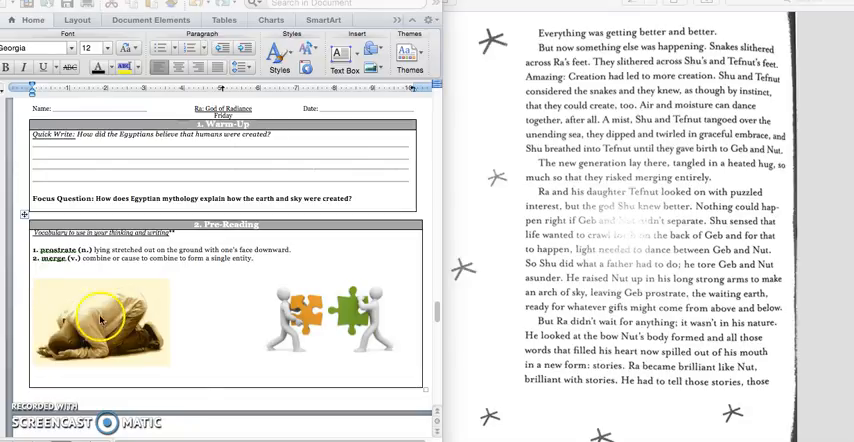
mouse_move(400, 343)
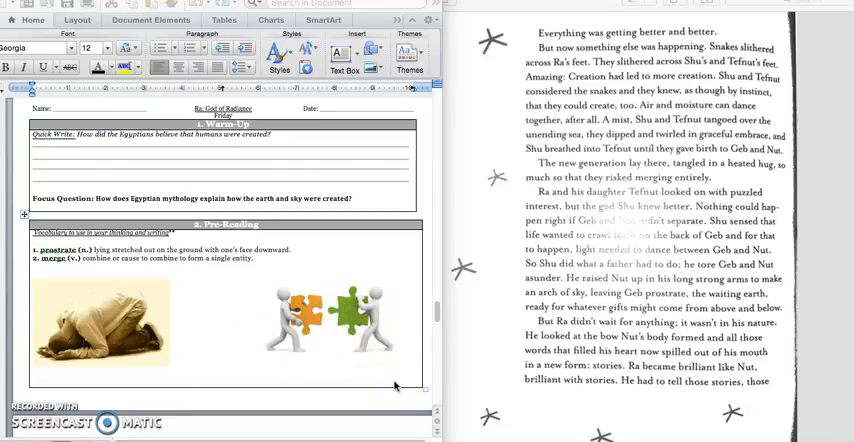
scroll("down", 3)
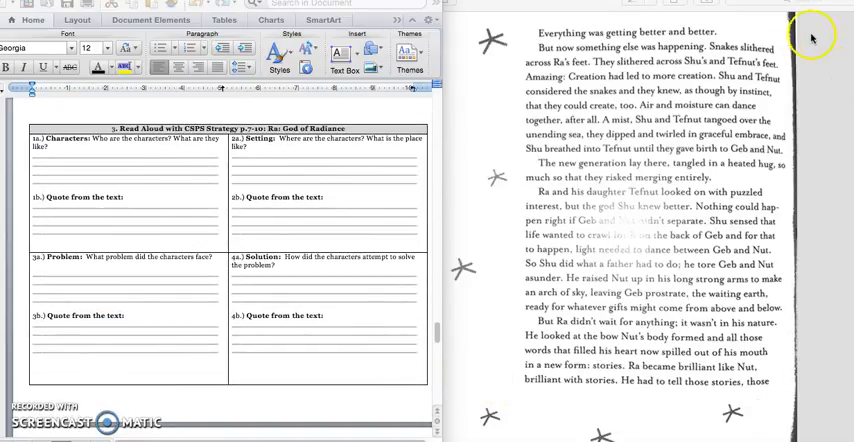
mouse_move(511, 43)
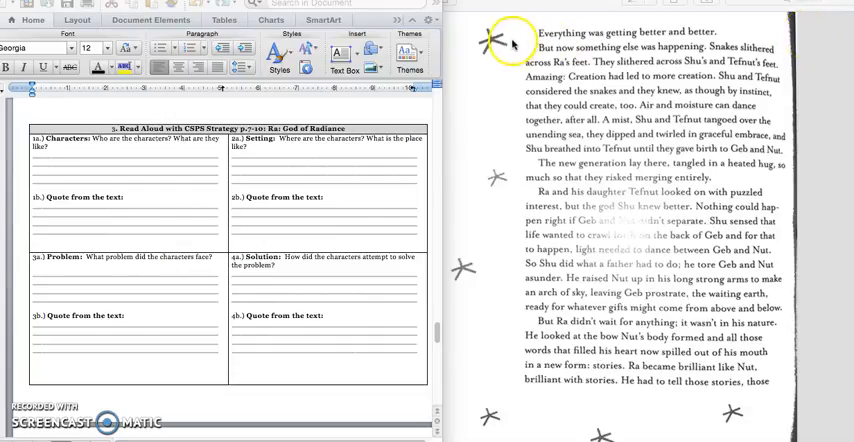
mouse_move(490, 42)
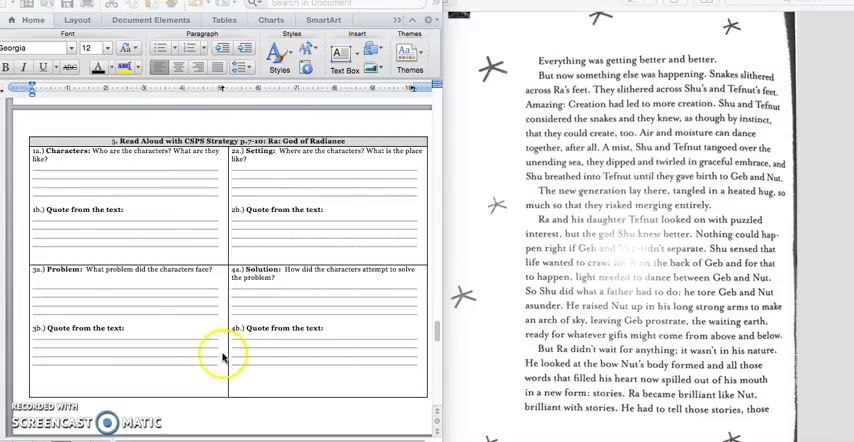
mouse_move(445, 318)
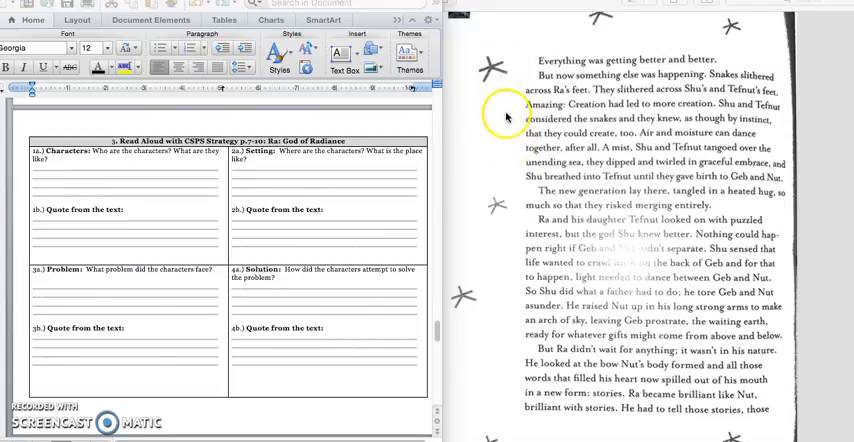
mouse_move(785, 110)
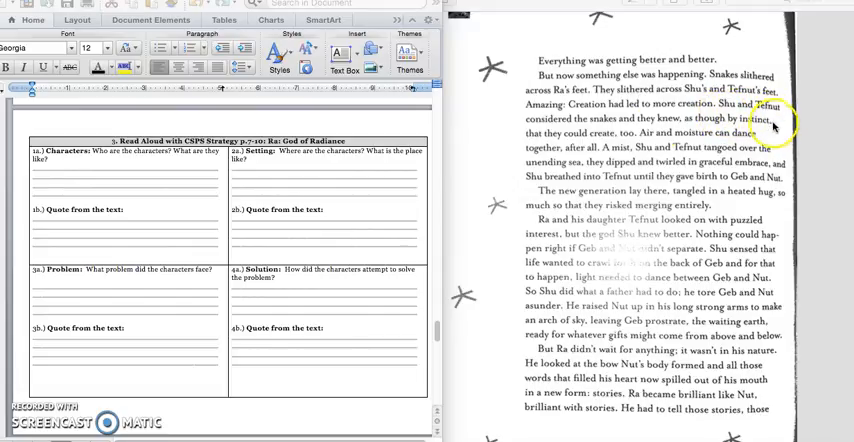
mouse_move(605, 147)
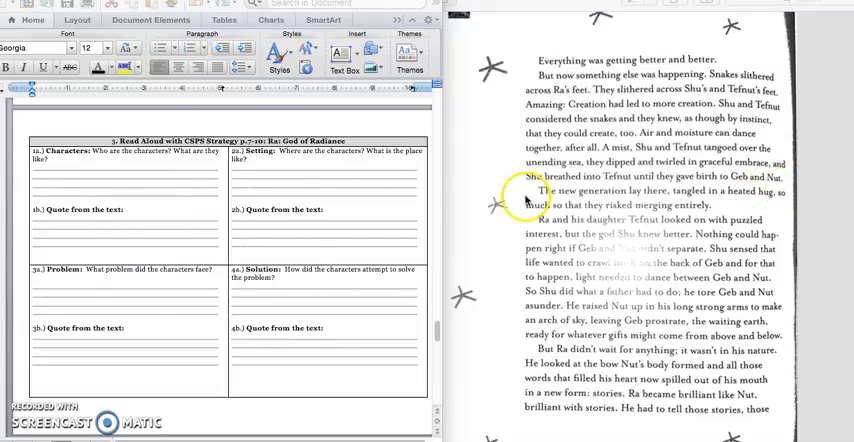
mouse_move(150, 253)
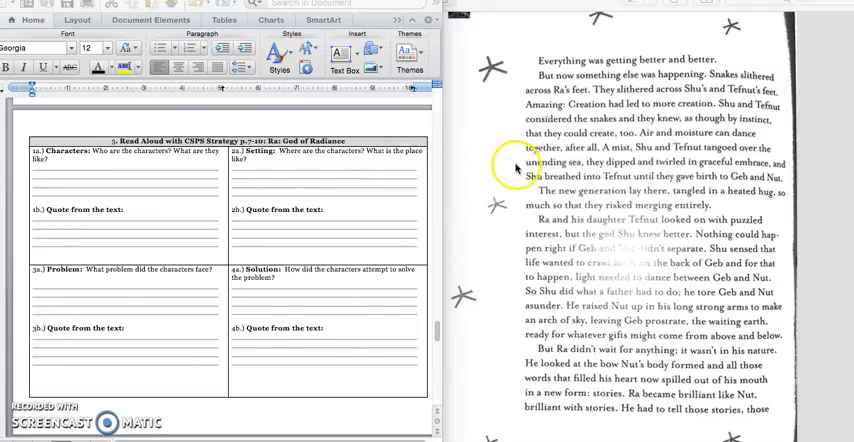
mouse_move(416, 230)
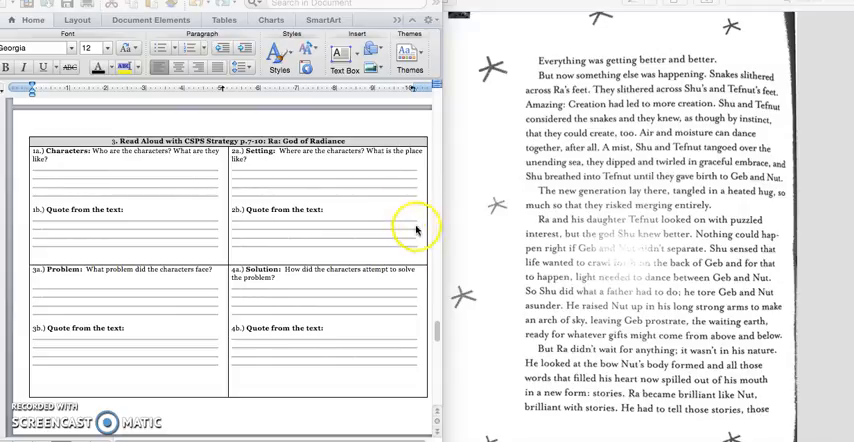
mouse_move(430, 237)
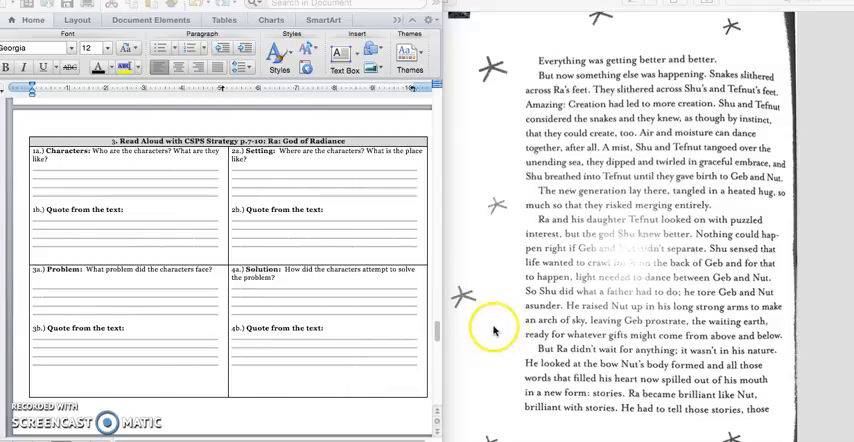
mouse_move(503, 330)
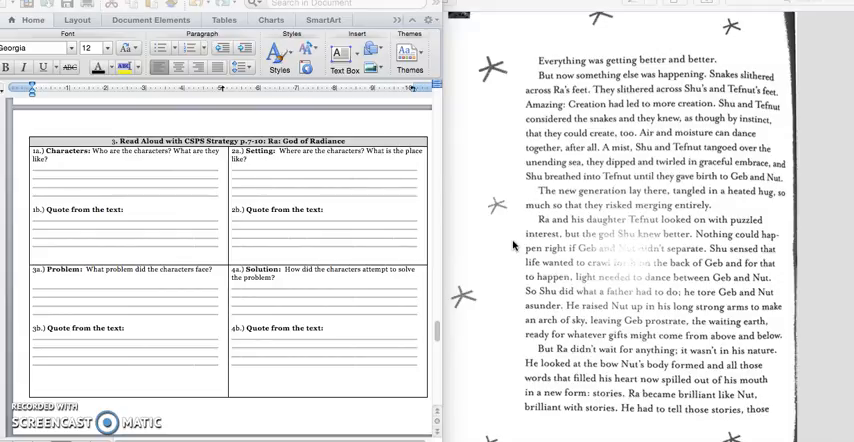
mouse_move(515, 247)
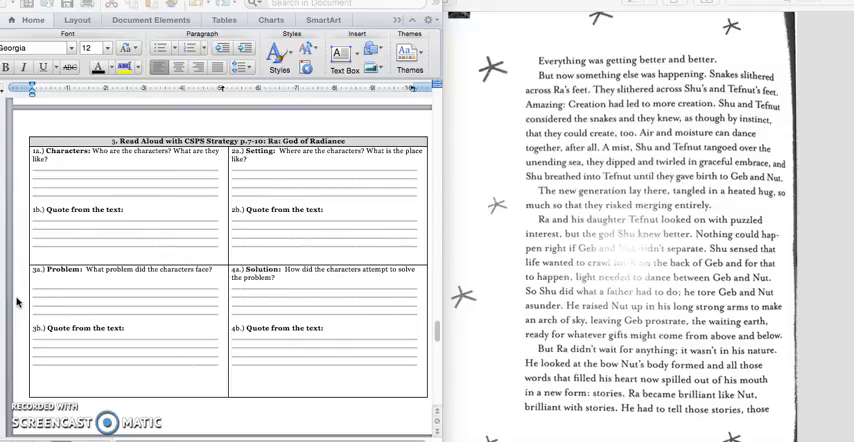
mouse_move(508, 260)
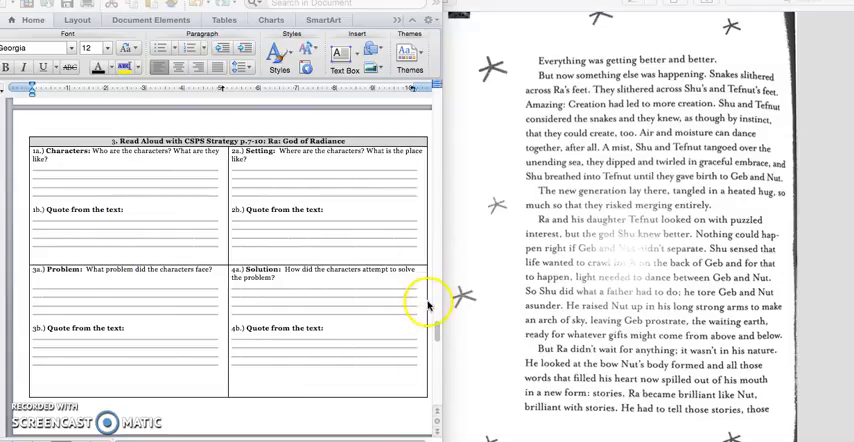
mouse_move(495, 261)
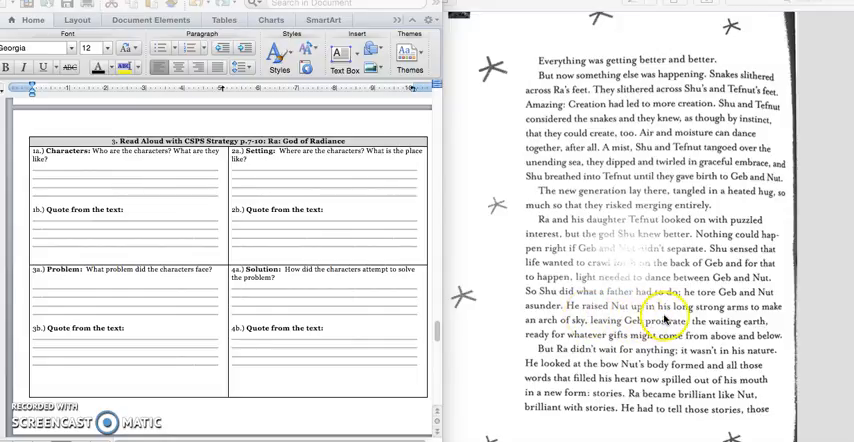
mouse_move(755, 318)
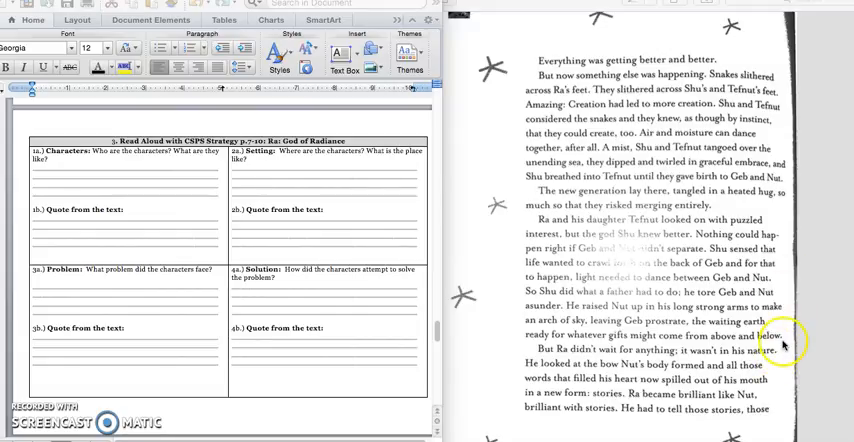
mouse_move(220, 360)
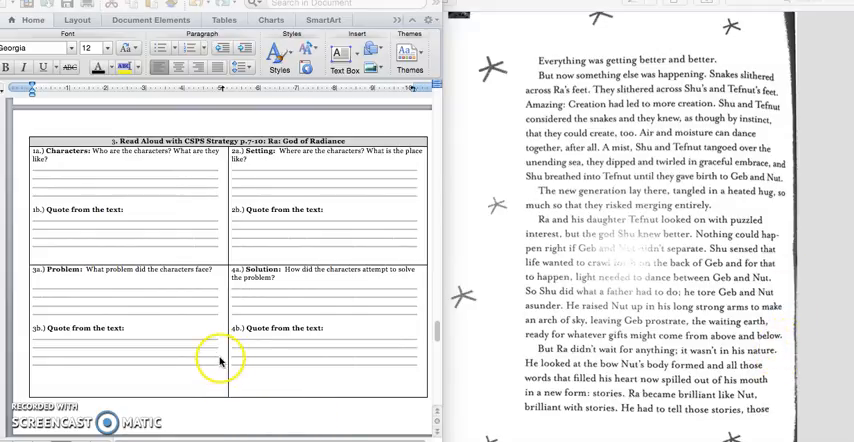
mouse_move(230, 295)
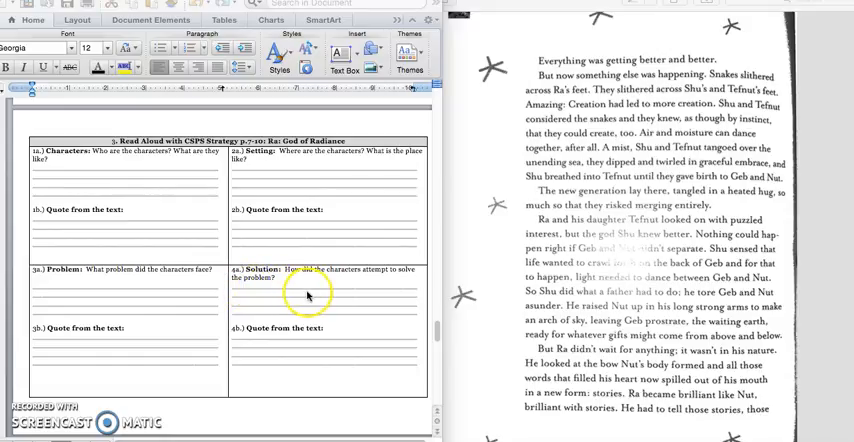
mouse_move(402, 295)
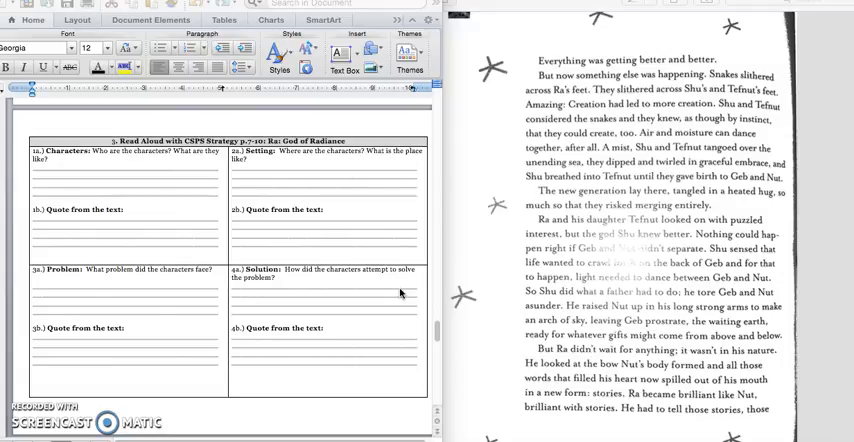
mouse_move(789, 308)
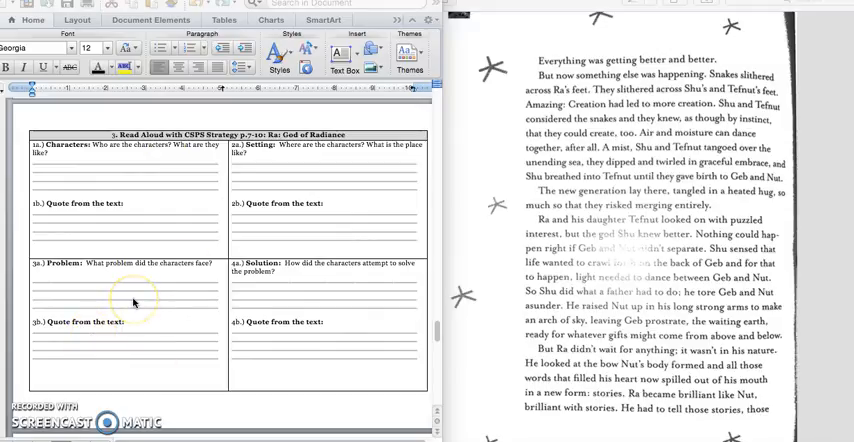
mouse_move(330, 362)
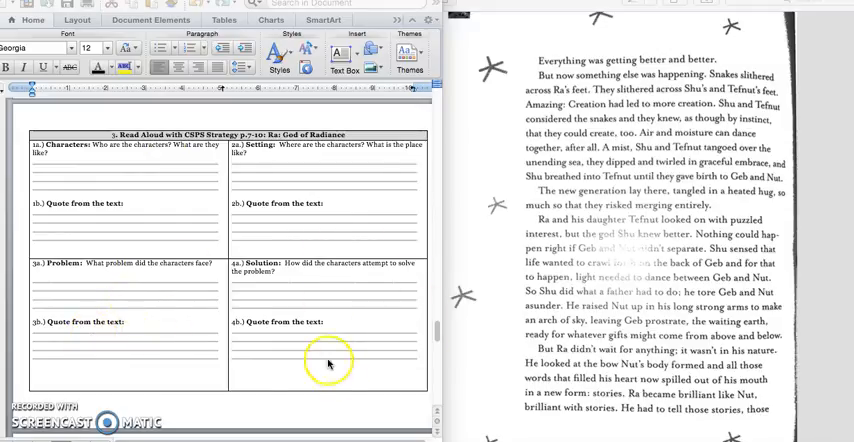